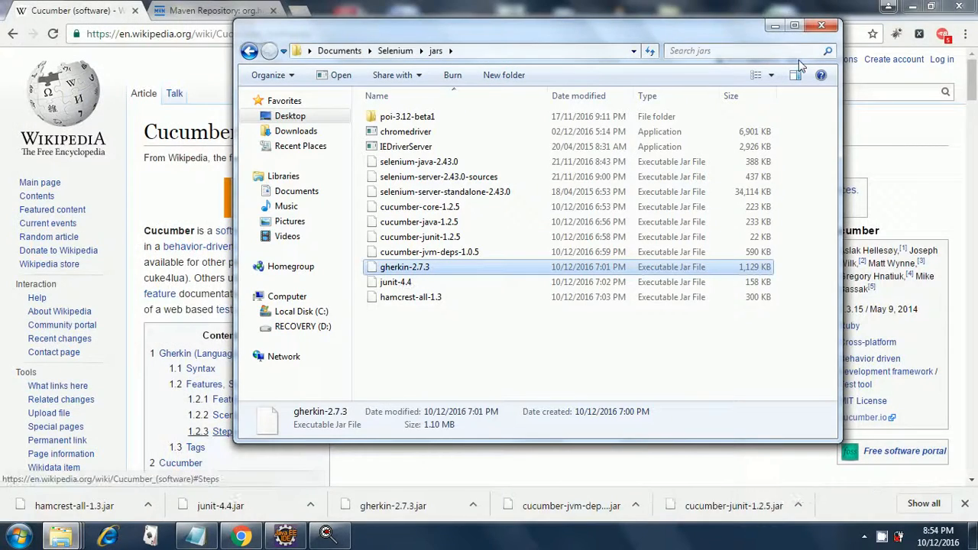
# Maximize the jars folder and review cucumber-core, cucumber-java and cucumber-junit 1.2.5
pyautogui.click(795, 25)
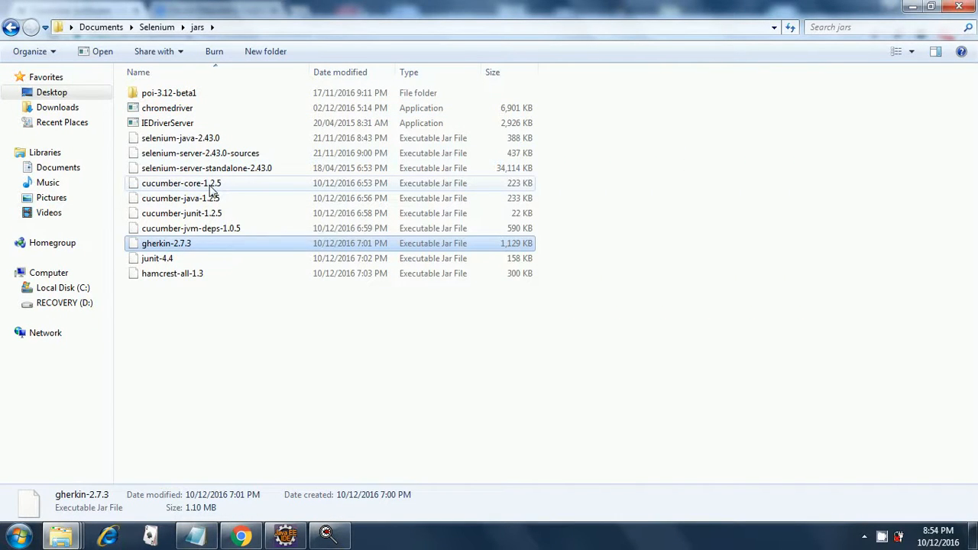
pyautogui.moveTo(180, 183)
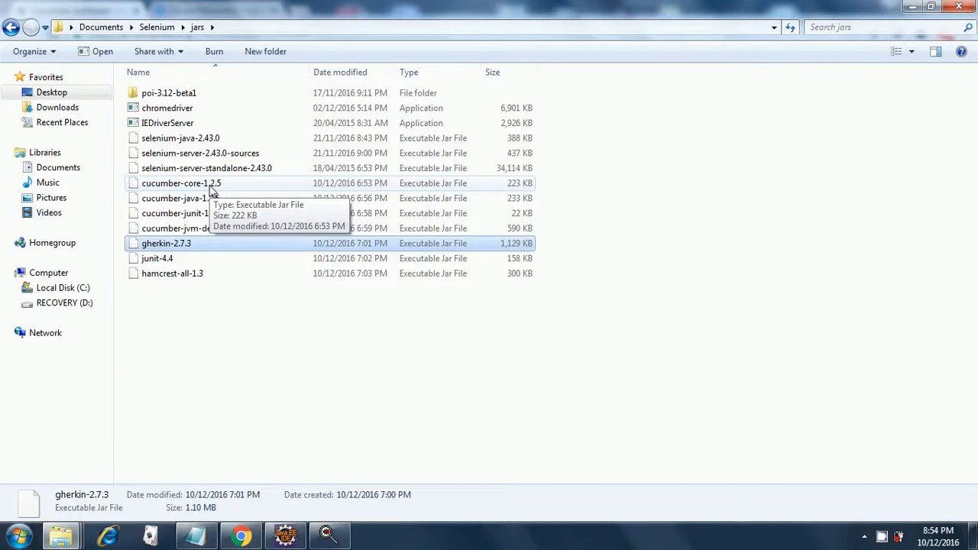
pyautogui.click(182, 183)
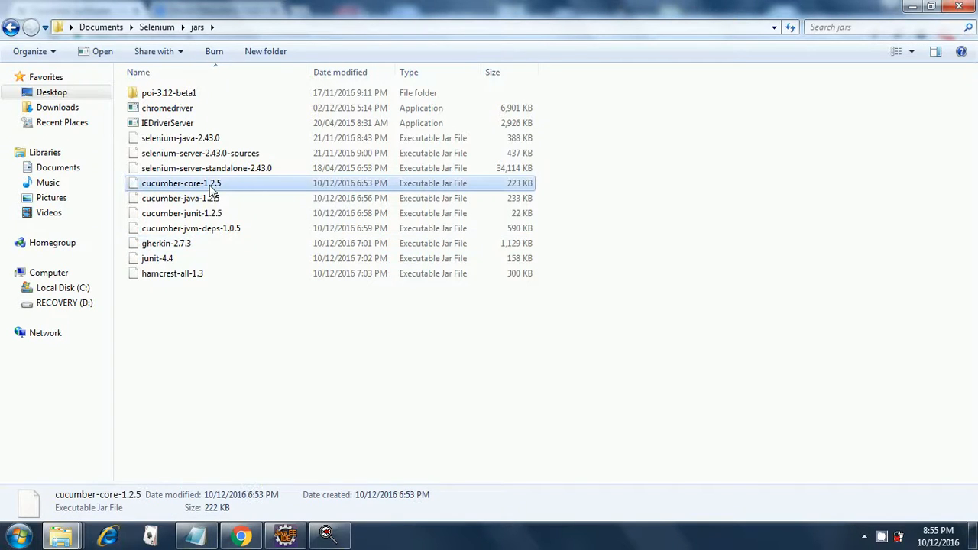
pyautogui.moveTo(180, 199)
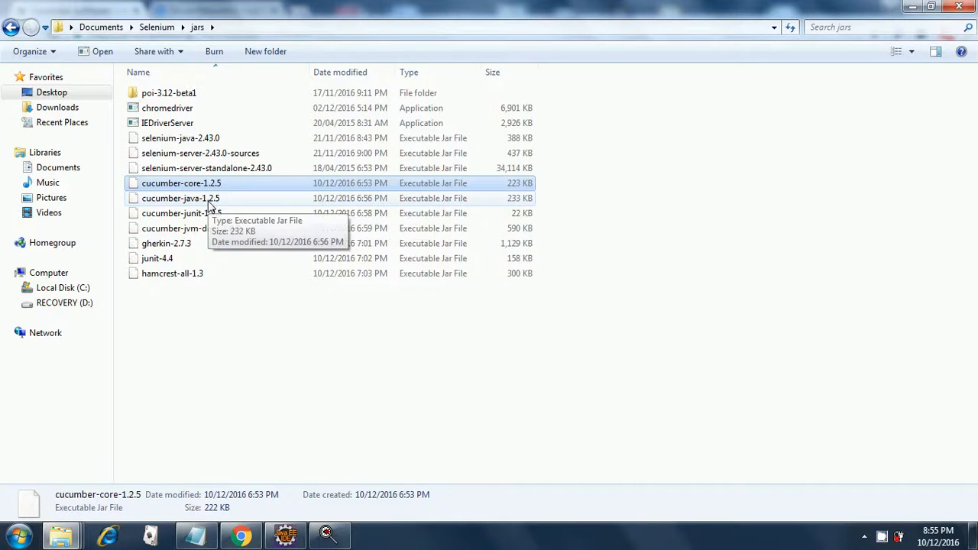
pyautogui.click(181, 199)
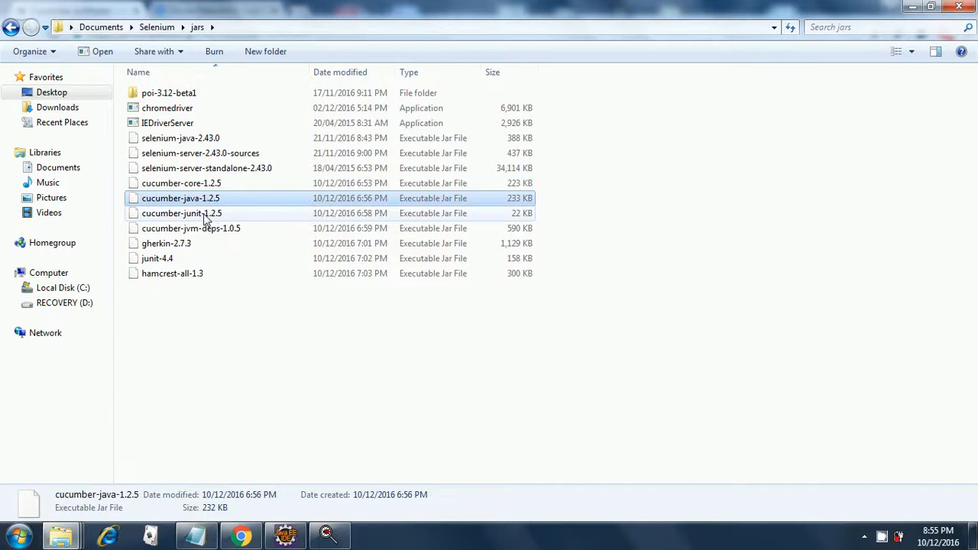
pyautogui.click(182, 214)
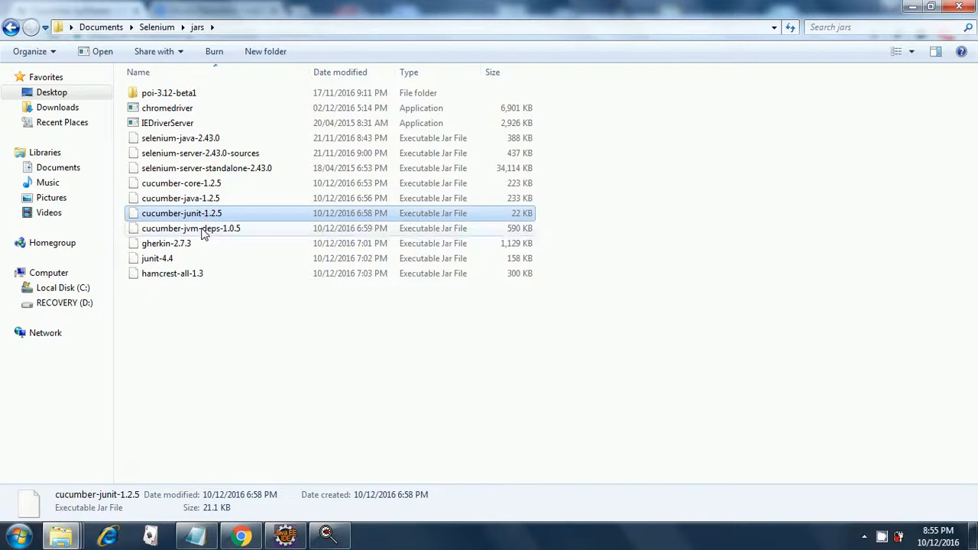
pyautogui.moveTo(191, 228)
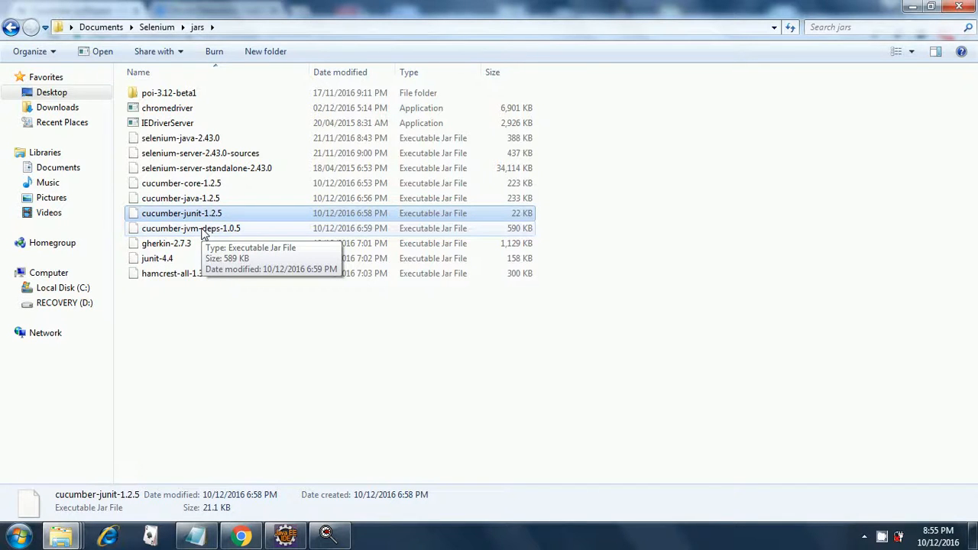
# Review cucumber-jvm-deps-1.0.5, gherkin-2.7.3, junit-4.4 and hamcrest-all-1.3
pyautogui.click(191, 227)
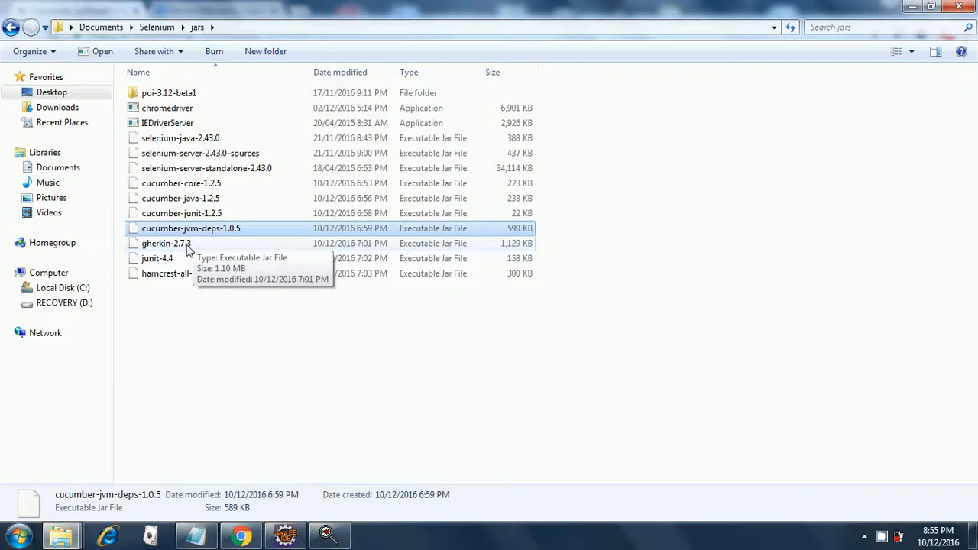
pyautogui.click(165, 243)
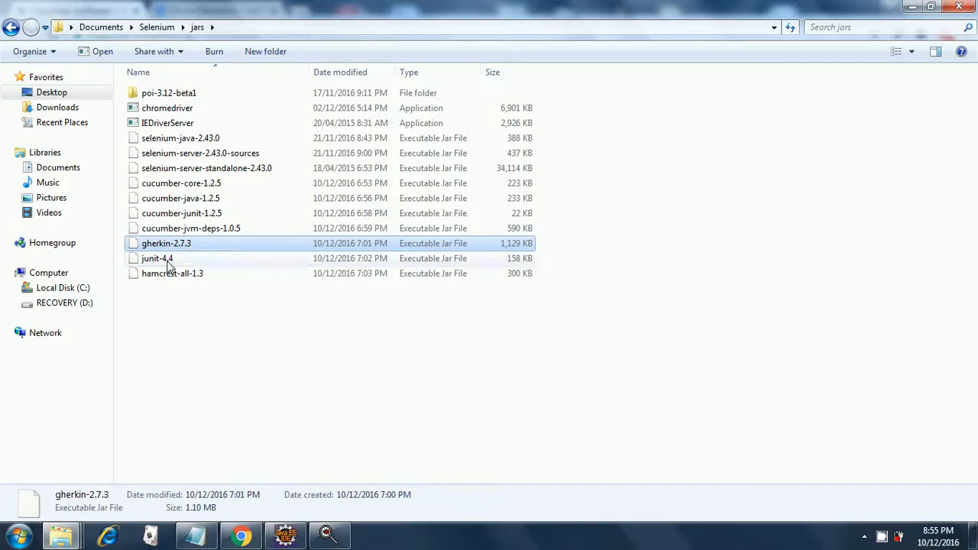
pyautogui.click(156, 258)
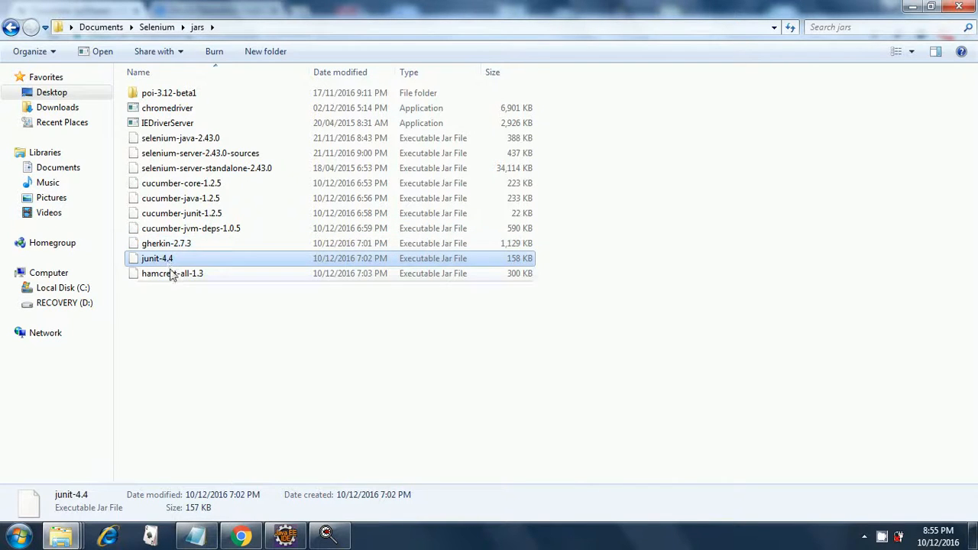
pyautogui.click(171, 272)
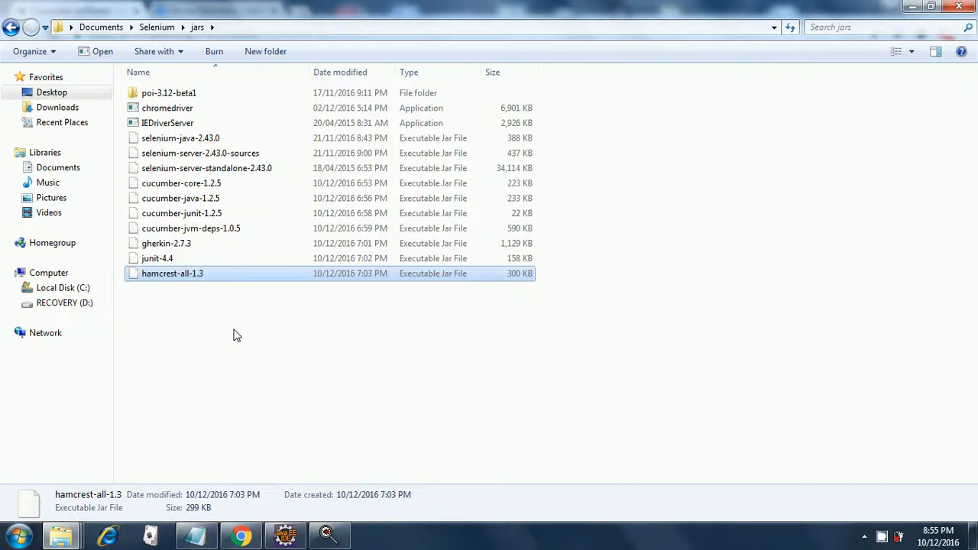
pyautogui.moveTo(238, 361)
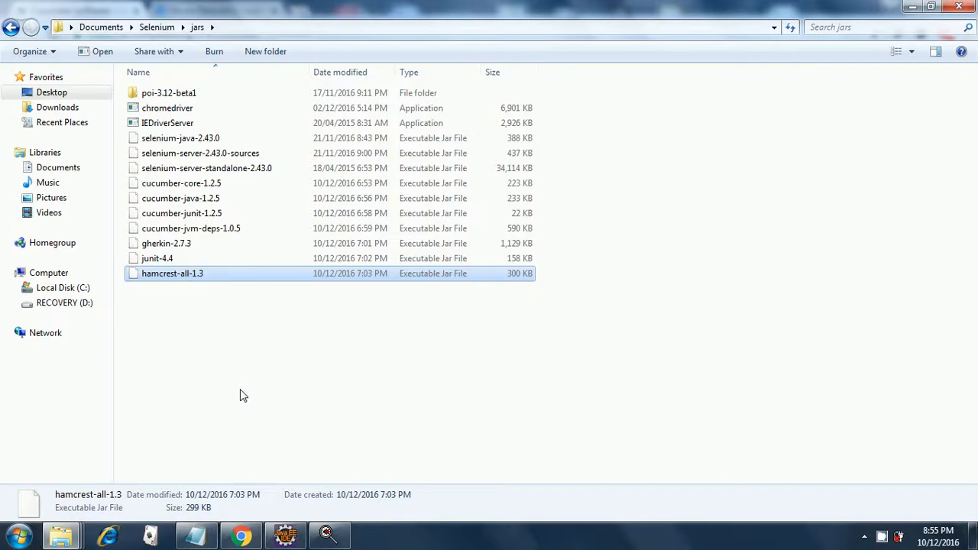
pyautogui.moveTo(246, 517)
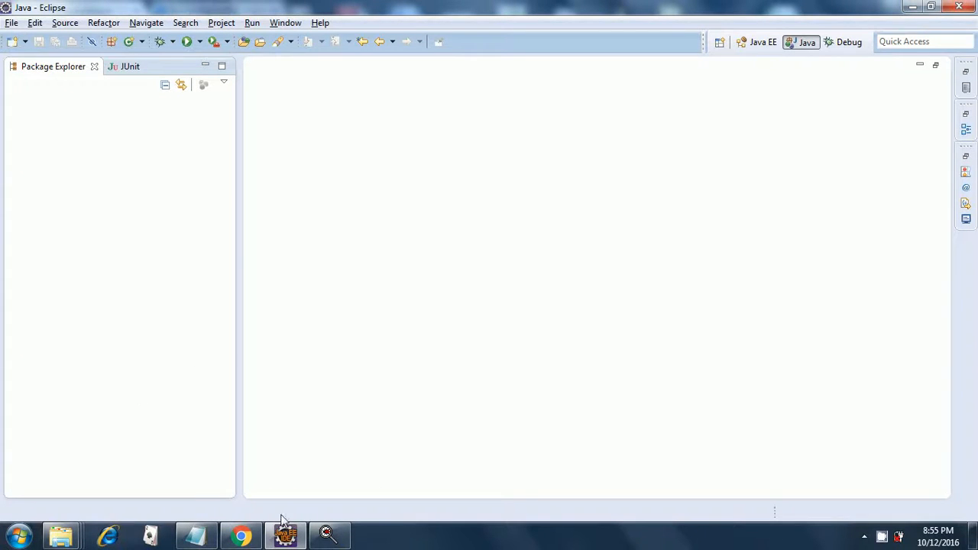
pyautogui.moveTo(123, 278)
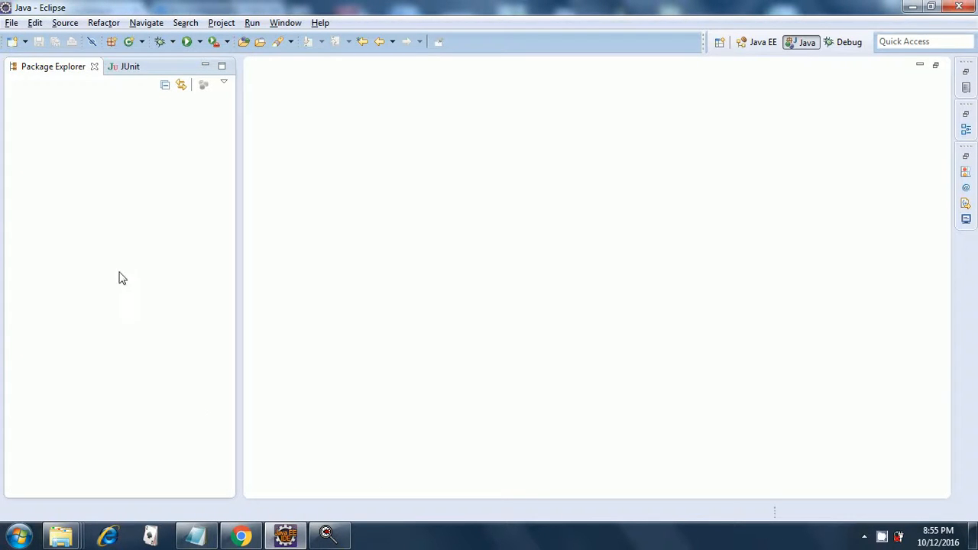
pyautogui.moveTo(241, 535)
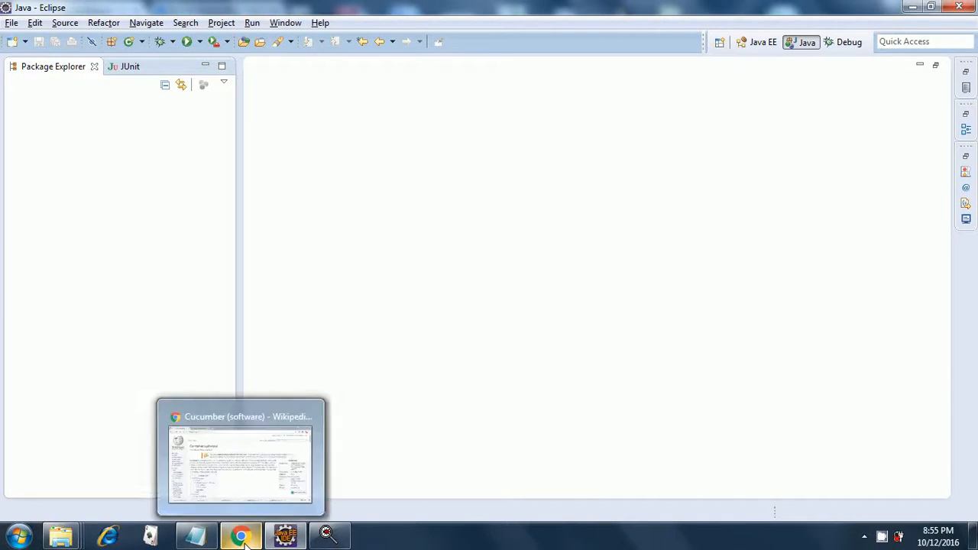
# Switch from Eclipse to the Cucumber (software) Wikipedia article in Chrome
pyautogui.click(242, 457)
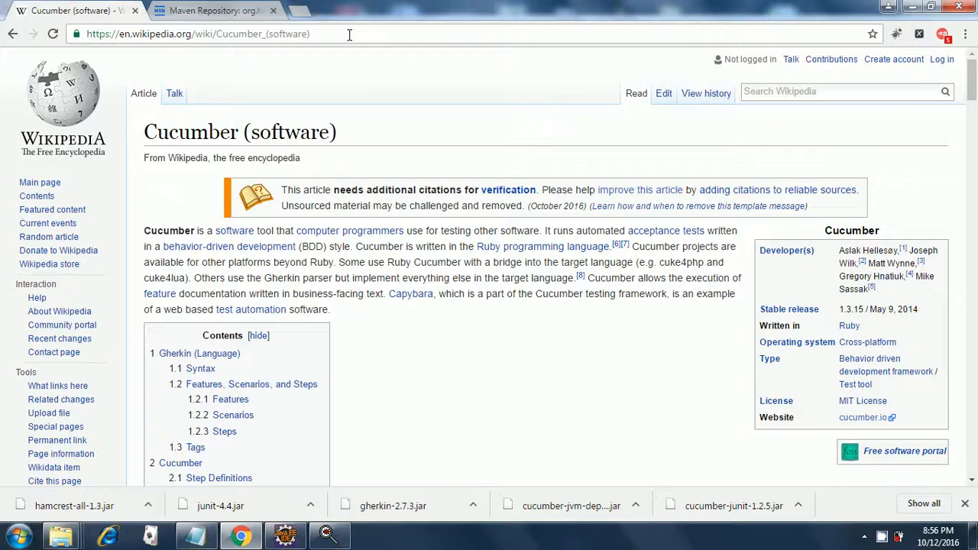
# Search Wikipedia for 'gherkin' and land on the Gherkin section of Pickled cucumber
pyautogui.click(840, 92)
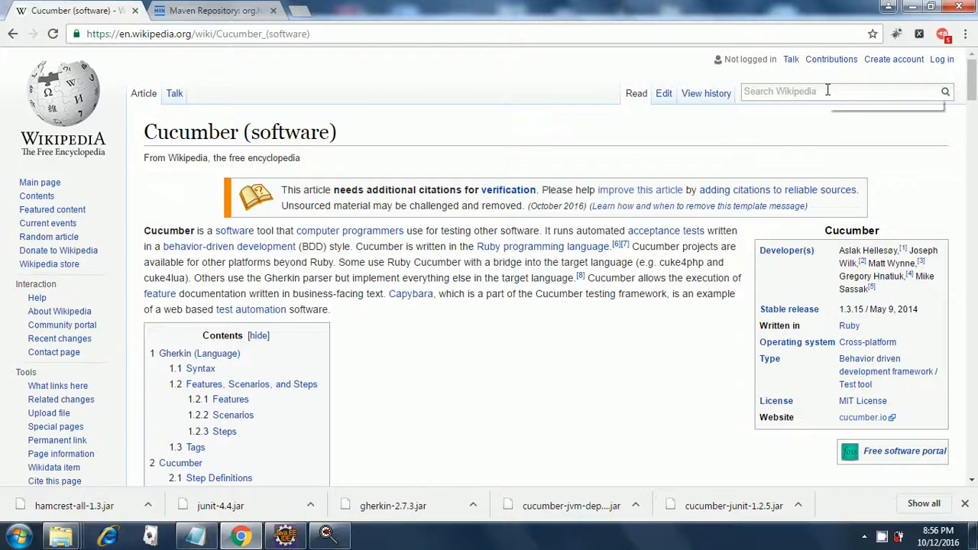
pyautogui.write('gher')
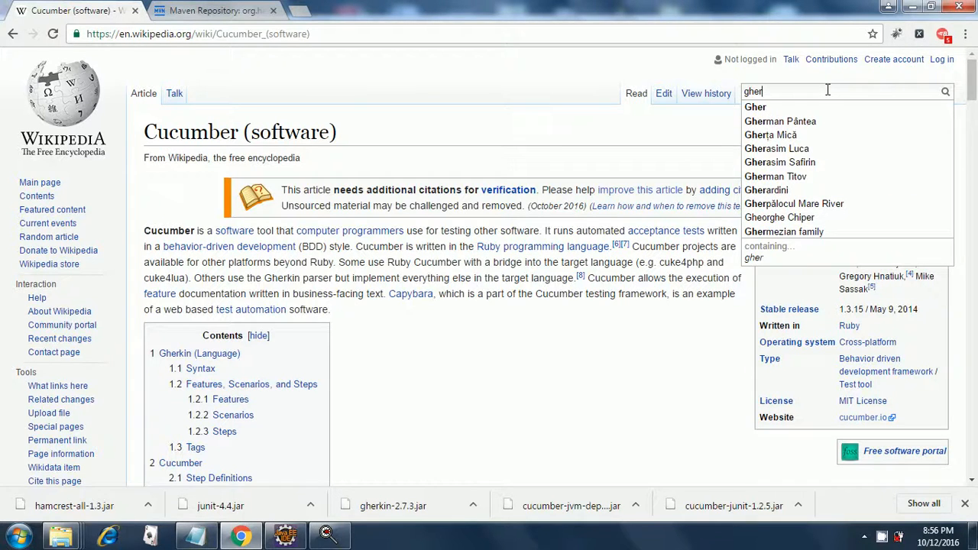
pyautogui.write('kin')
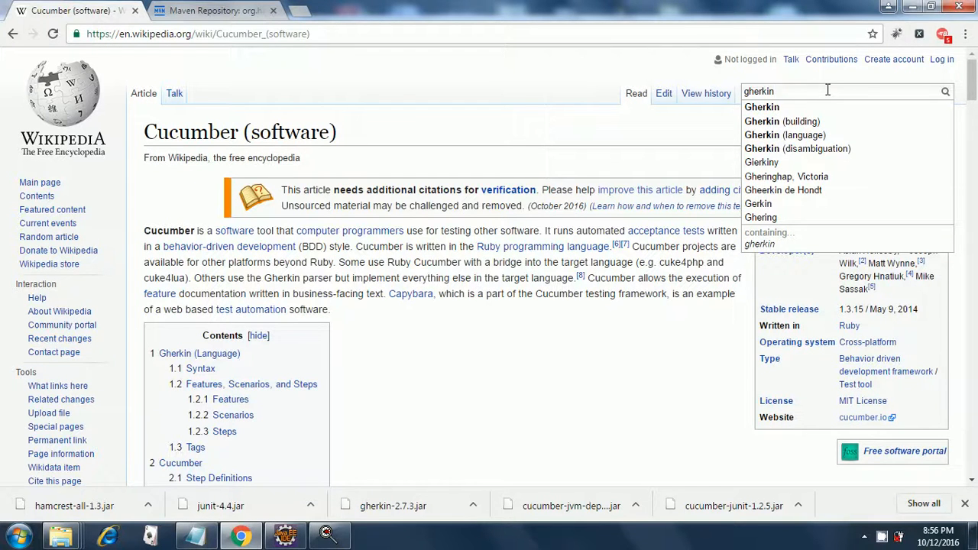
pyautogui.click(761, 107)
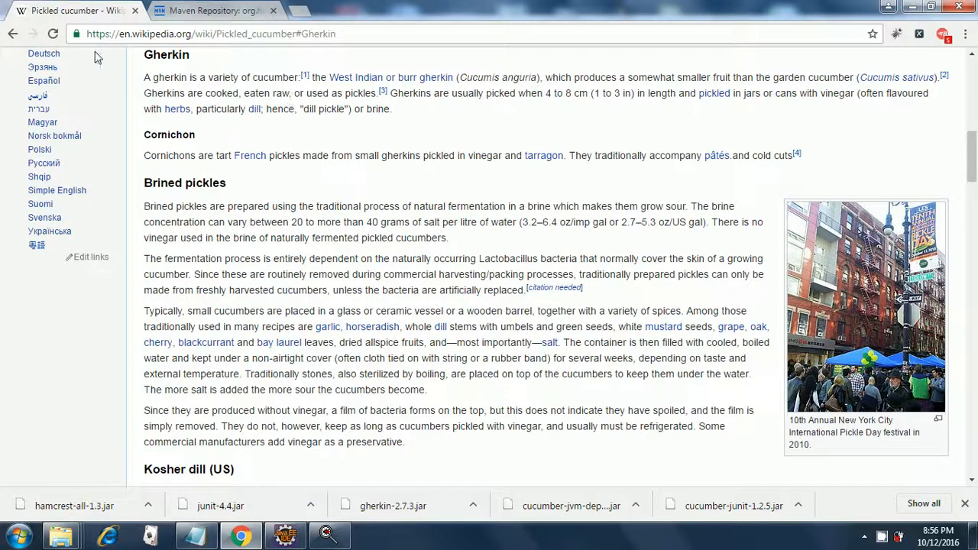
# Replace the page address with 'google.com'
pyautogui.click(211, 34)
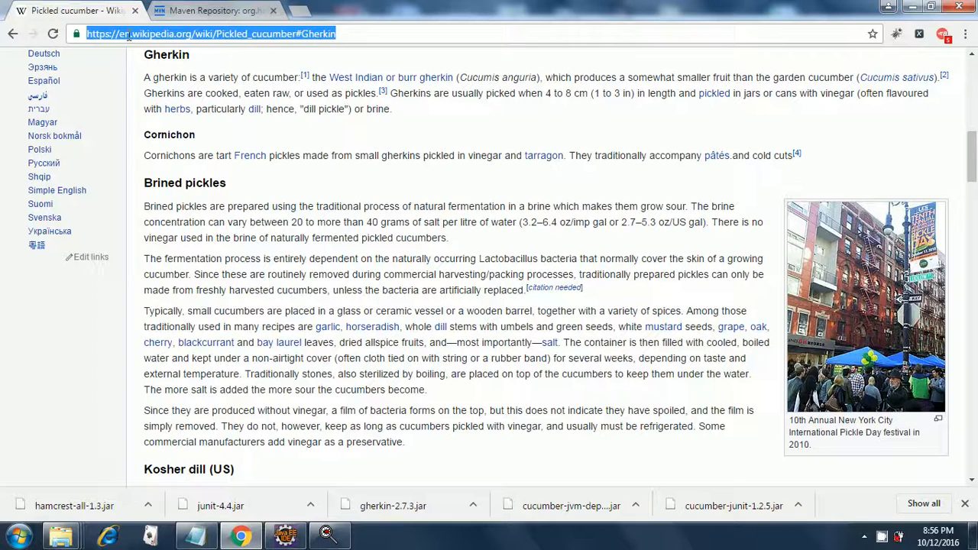
pyautogui.write('google.com')
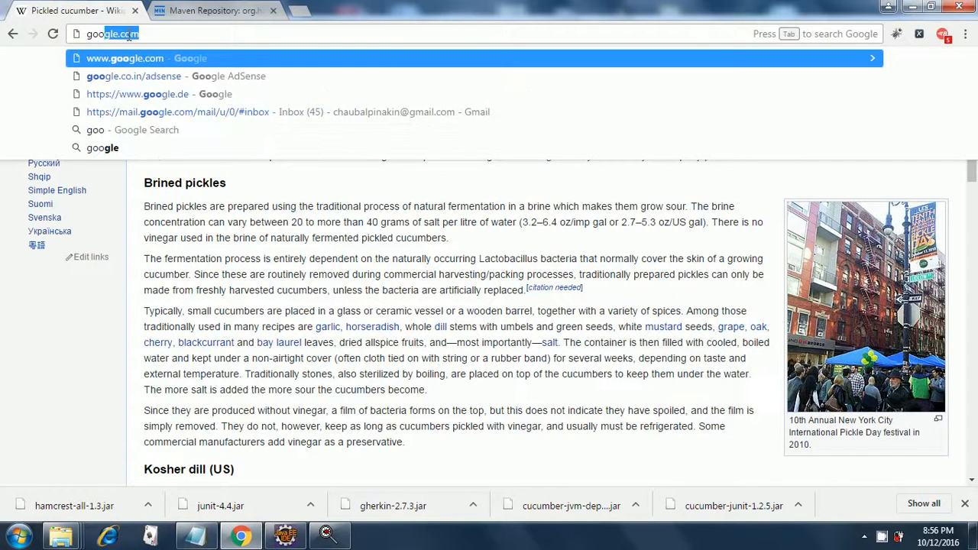
# Search Google for 'gherkin cucumber'
pyautogui.click(125, 58)
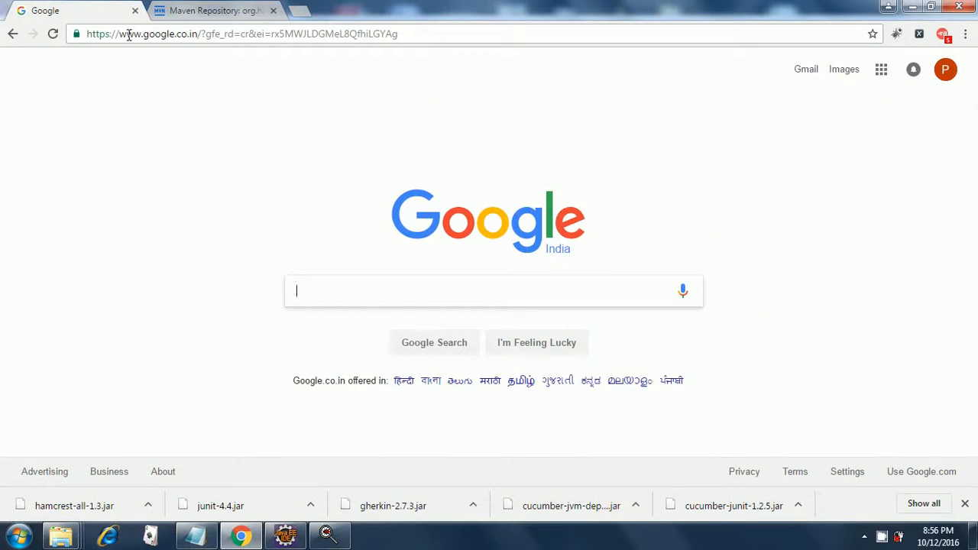
pyautogui.write('gher')
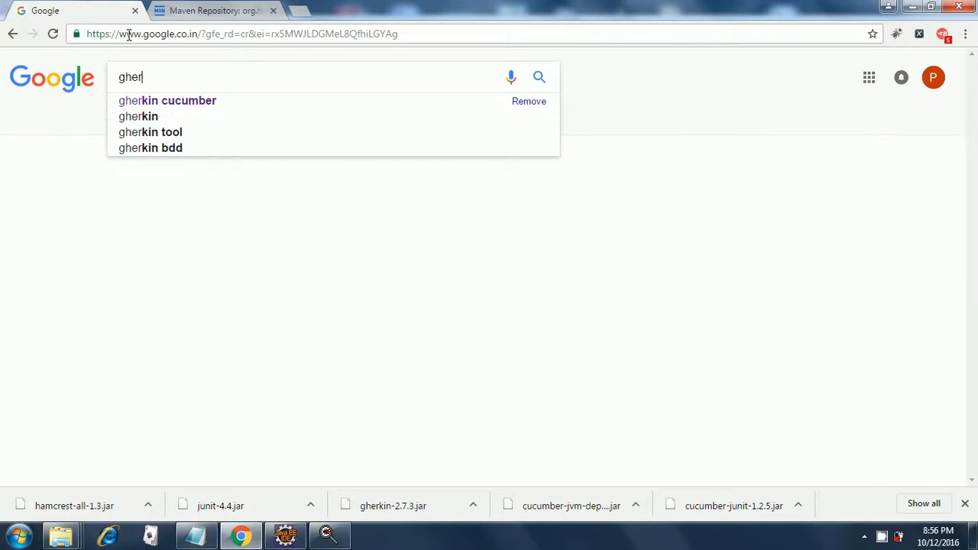
pyautogui.click(168, 100)
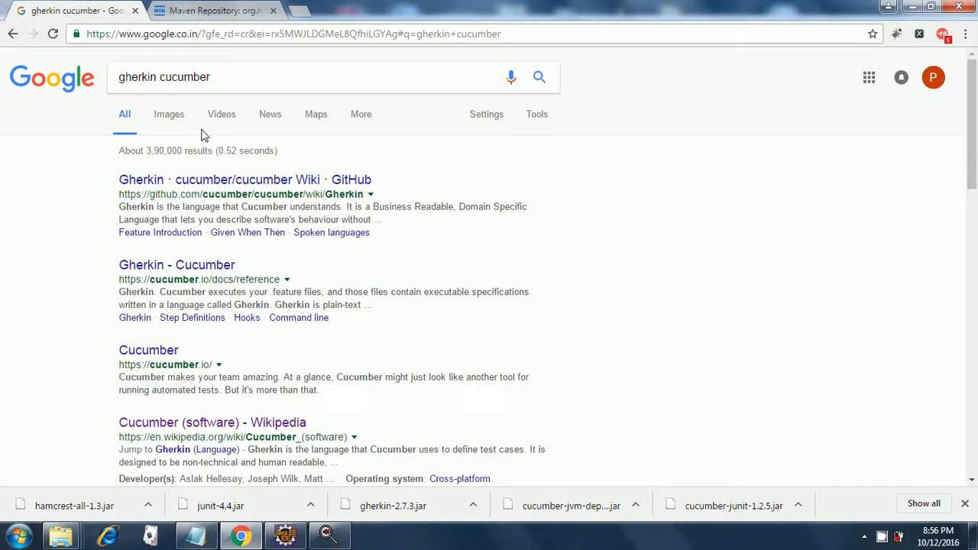
pyautogui.moveTo(229, 190)
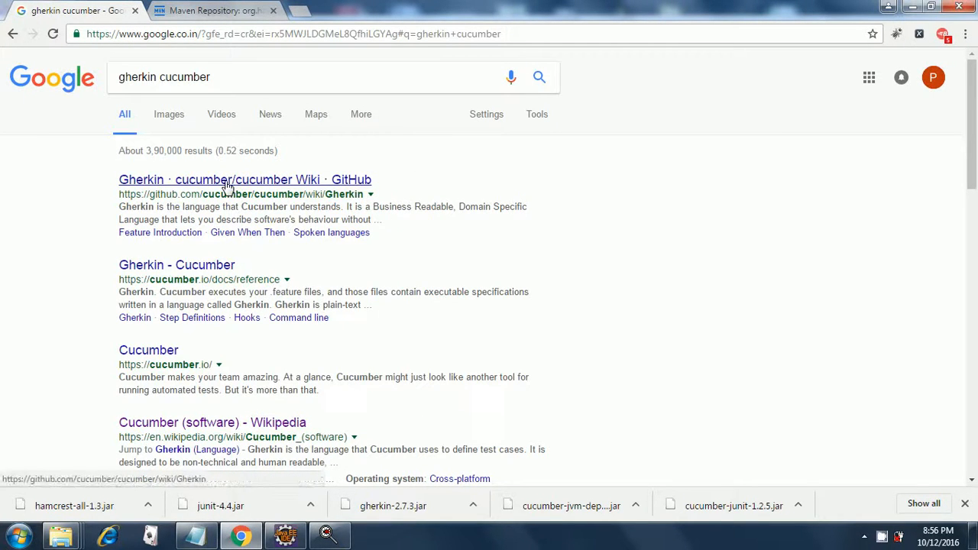
# Glance at the GitHub Gherkin wiki, go back, and load the Gherkin reference on cucumber.io
pyautogui.click(245, 179)
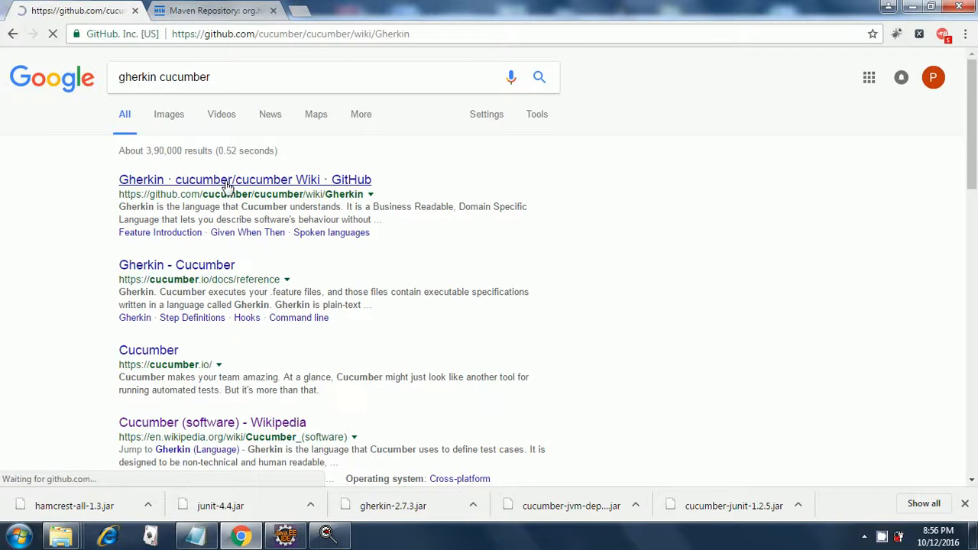
pyautogui.click(226, 188)
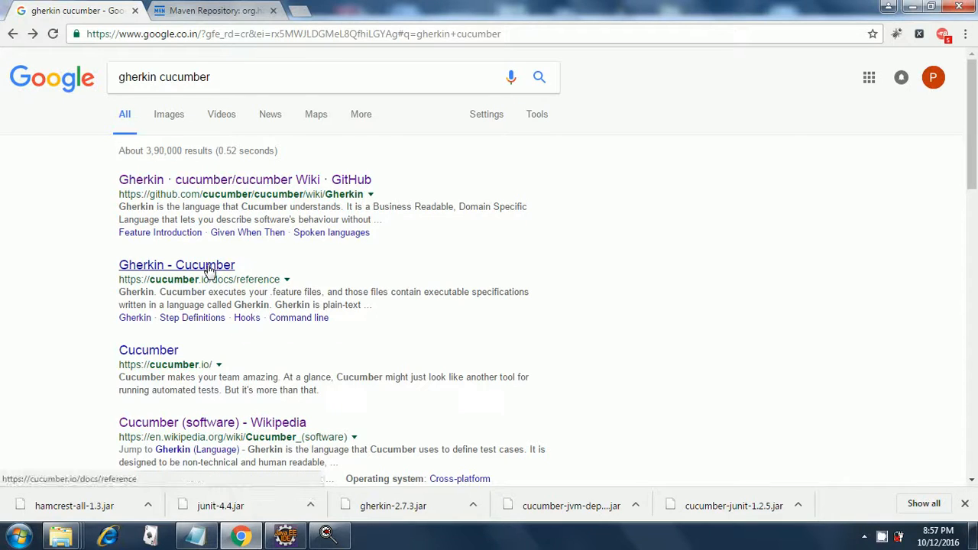
pyautogui.click(177, 264)
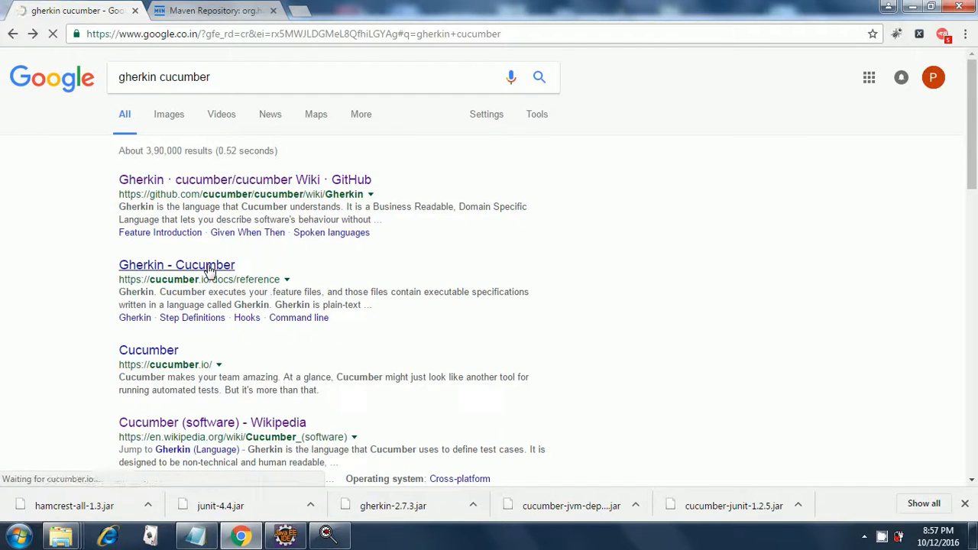
pyautogui.click(178, 265)
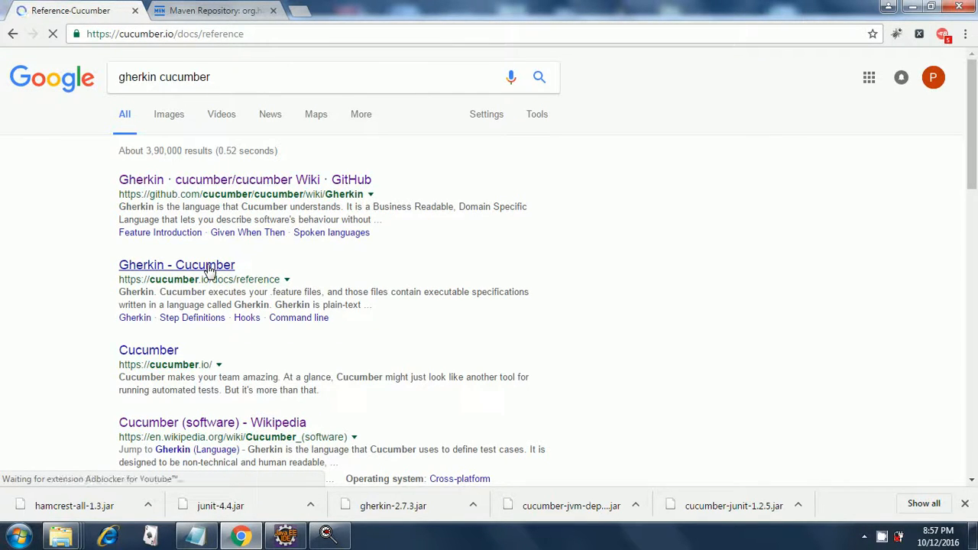
pyautogui.click(178, 264)
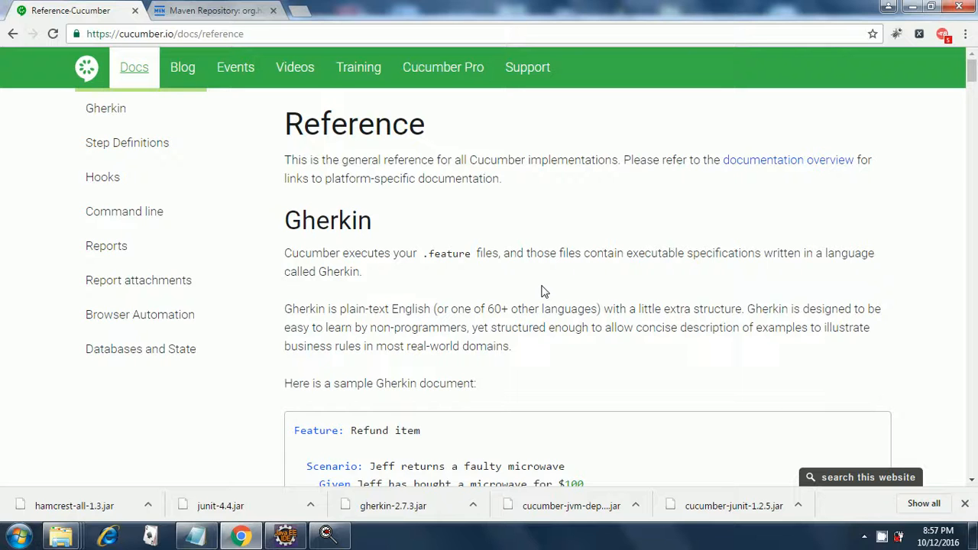
pyautogui.moveTo(838, 390)
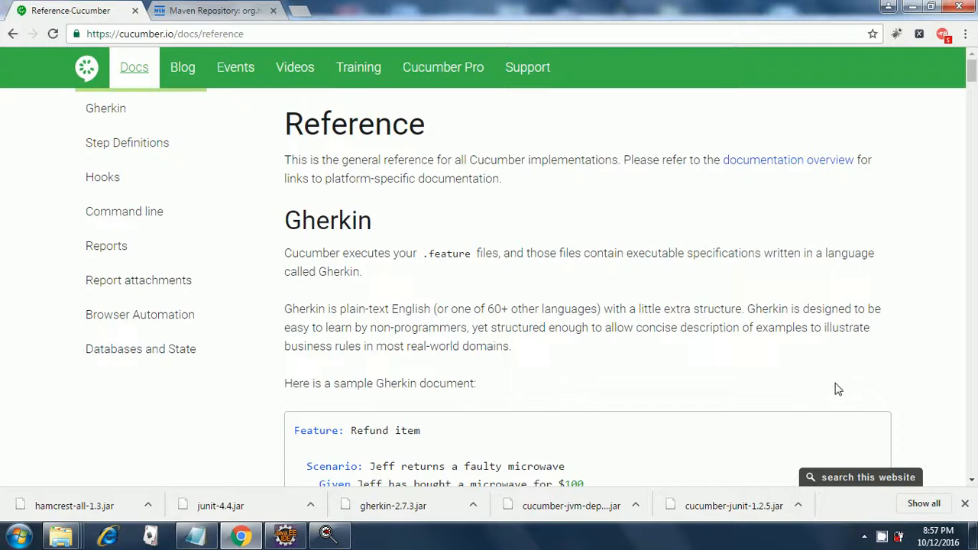
# Scroll to the sample Refund item feature with its faulty microwave scenario
pyautogui.scroll(-3)
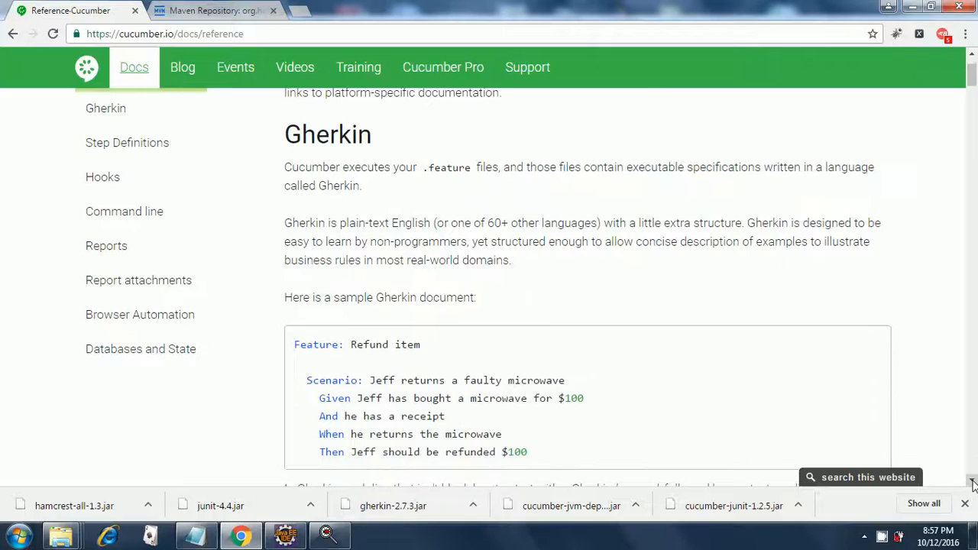
pyautogui.scroll(-3)
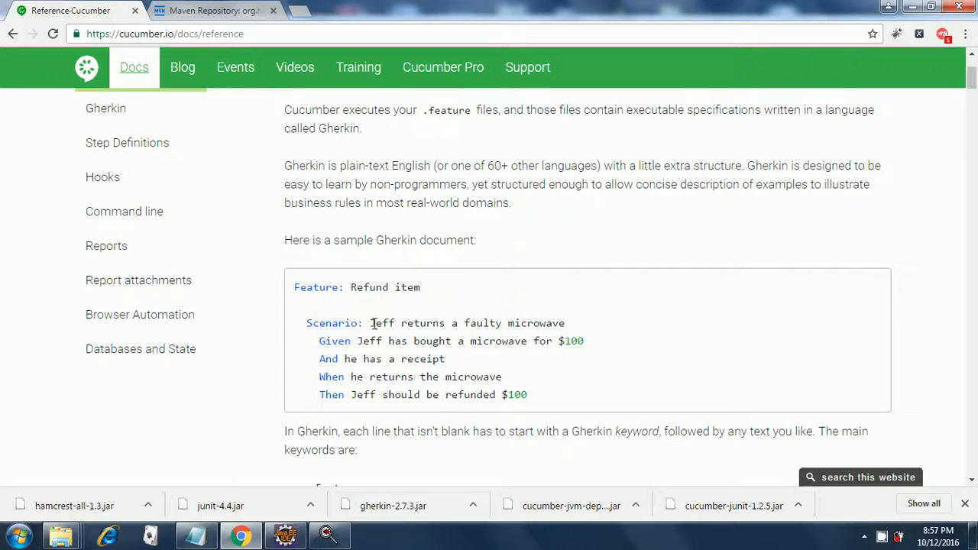
pyautogui.moveTo(380, 324)
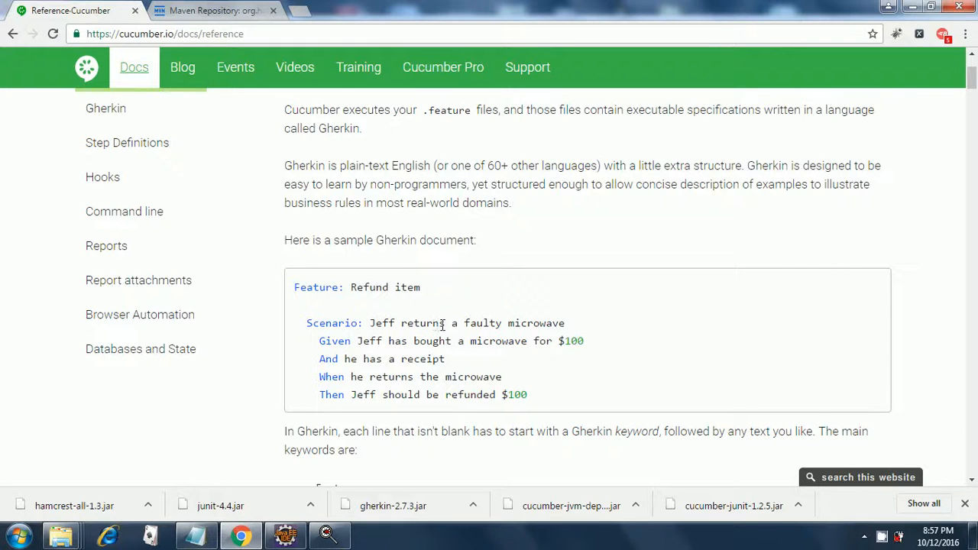
pyautogui.moveTo(501, 338)
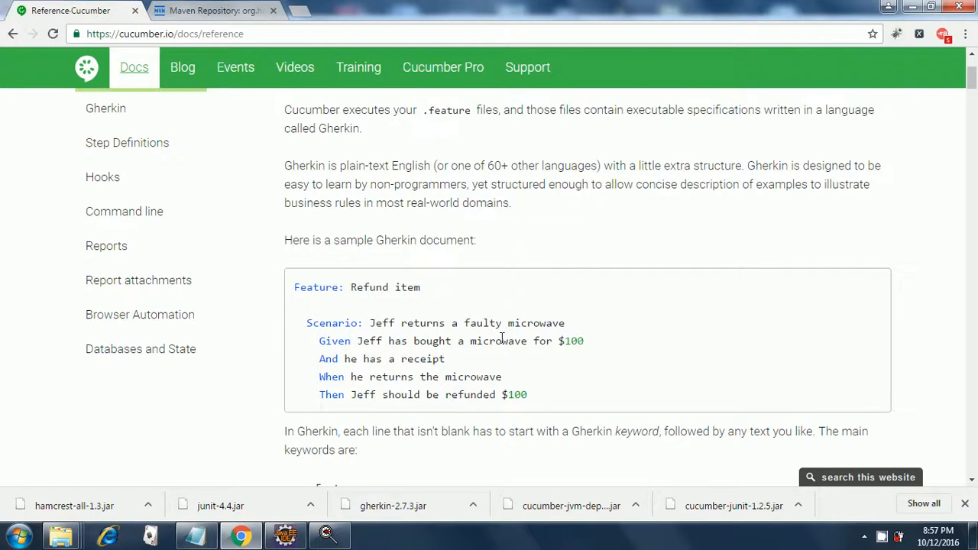
pyautogui.moveTo(389, 349)
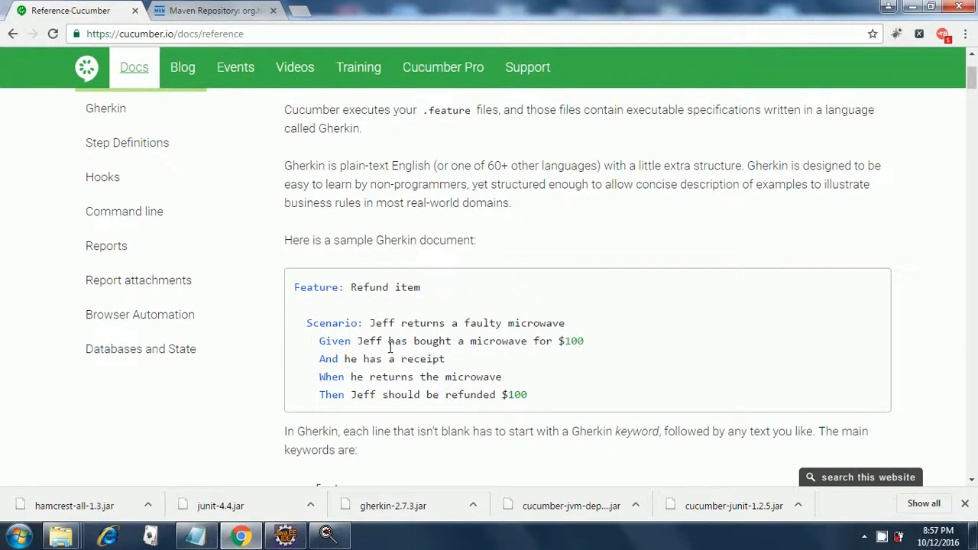
pyautogui.moveTo(365, 415)
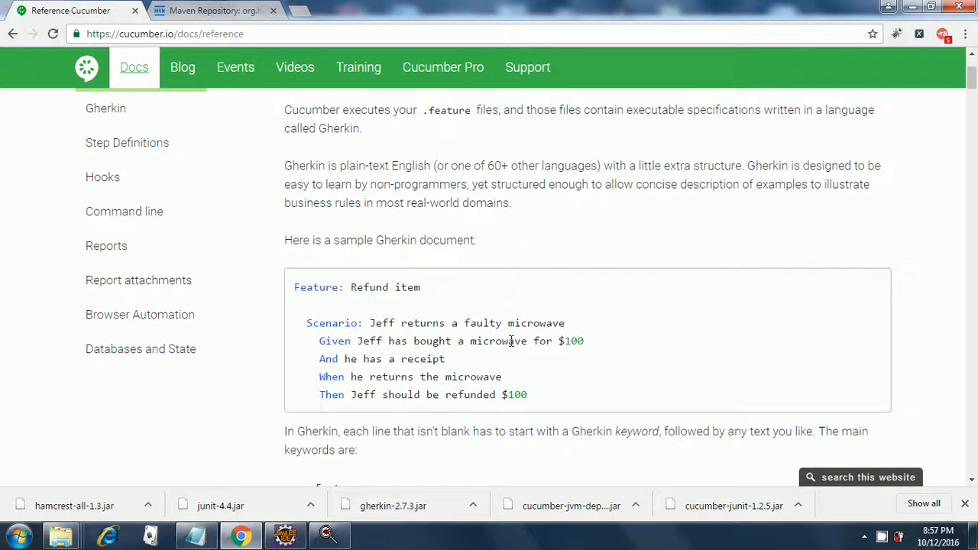
pyautogui.moveTo(596, 355)
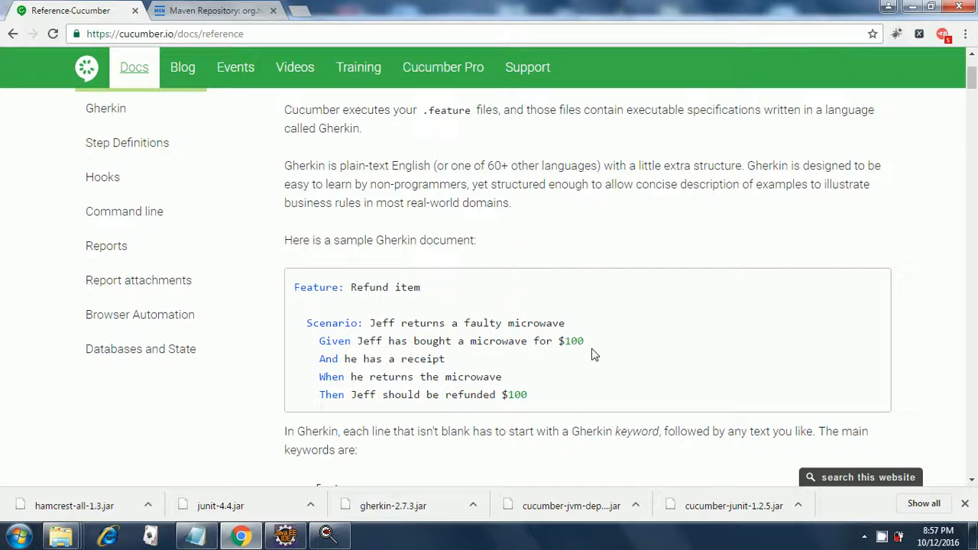
pyautogui.moveTo(451, 371)
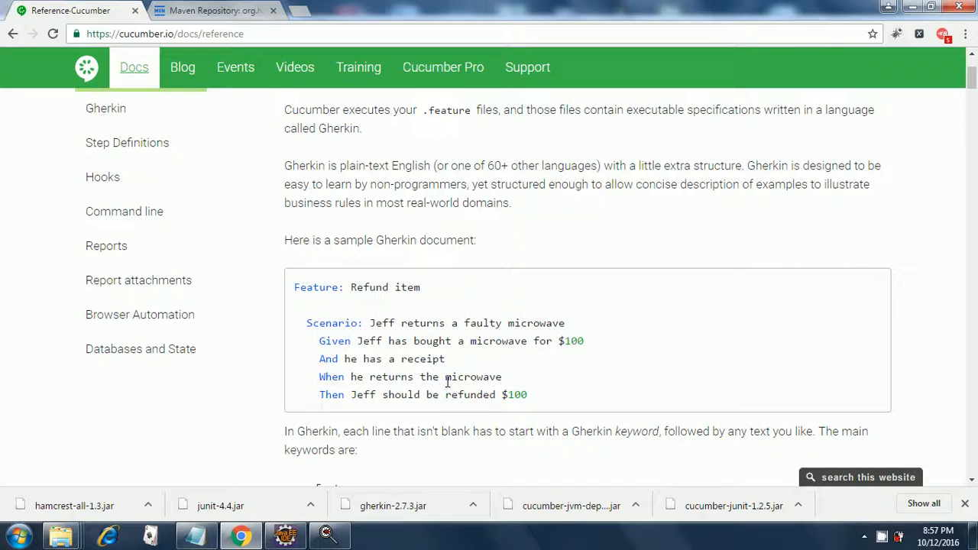
pyautogui.moveTo(518, 422)
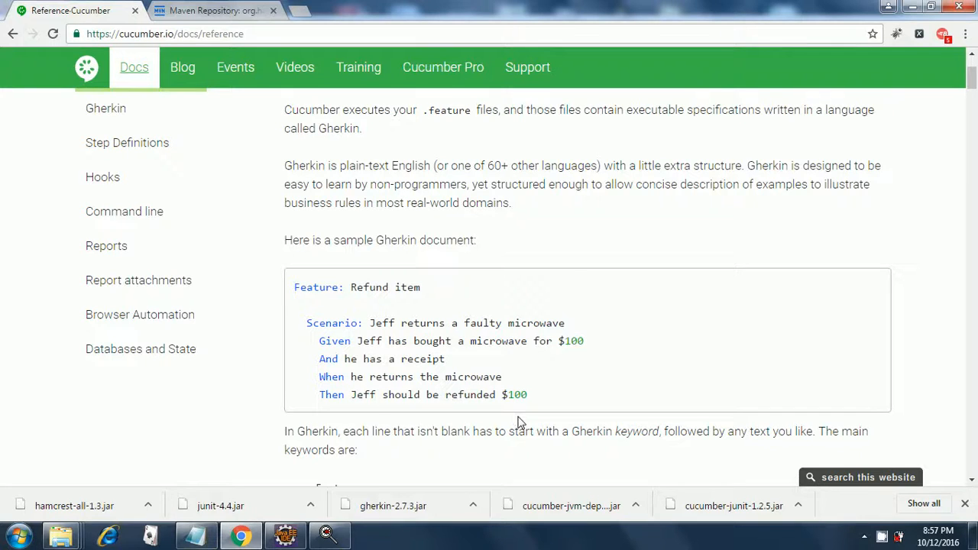
pyautogui.moveTo(510, 361)
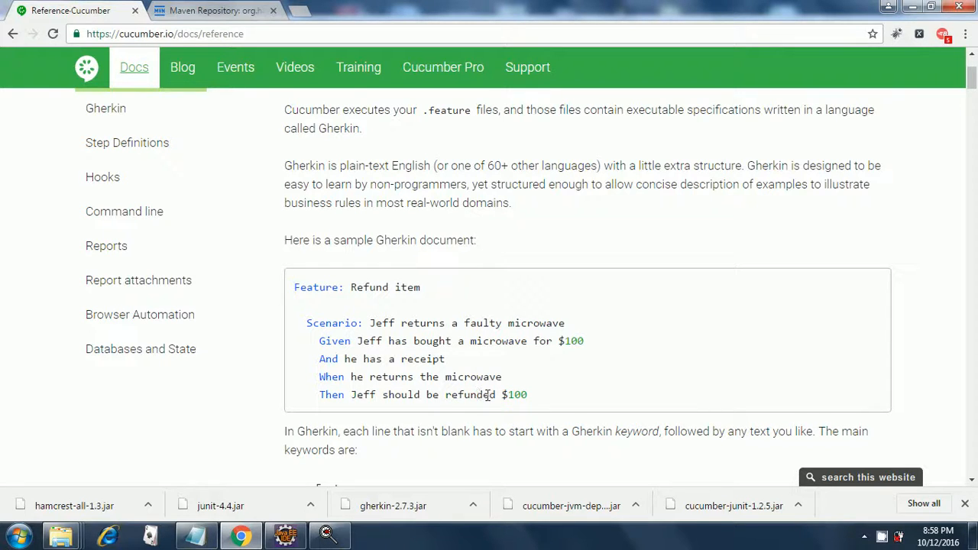
pyautogui.moveTo(486, 395)
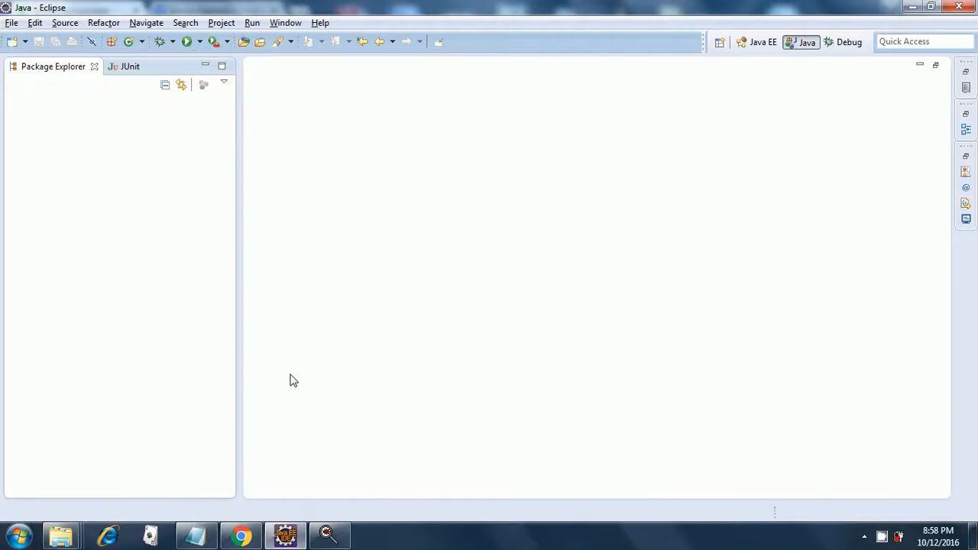
pyautogui.moveTo(257, 364)
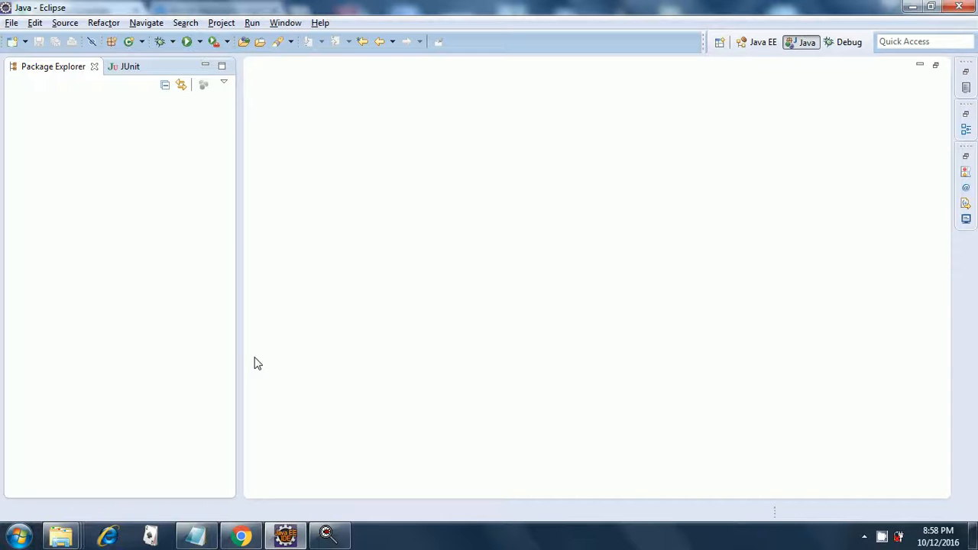
pyautogui.moveTo(880, 538)
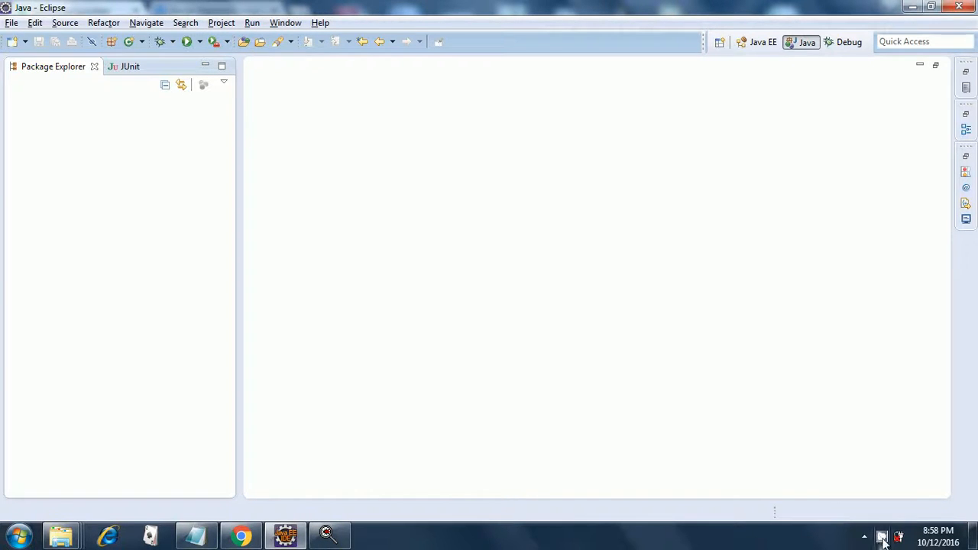